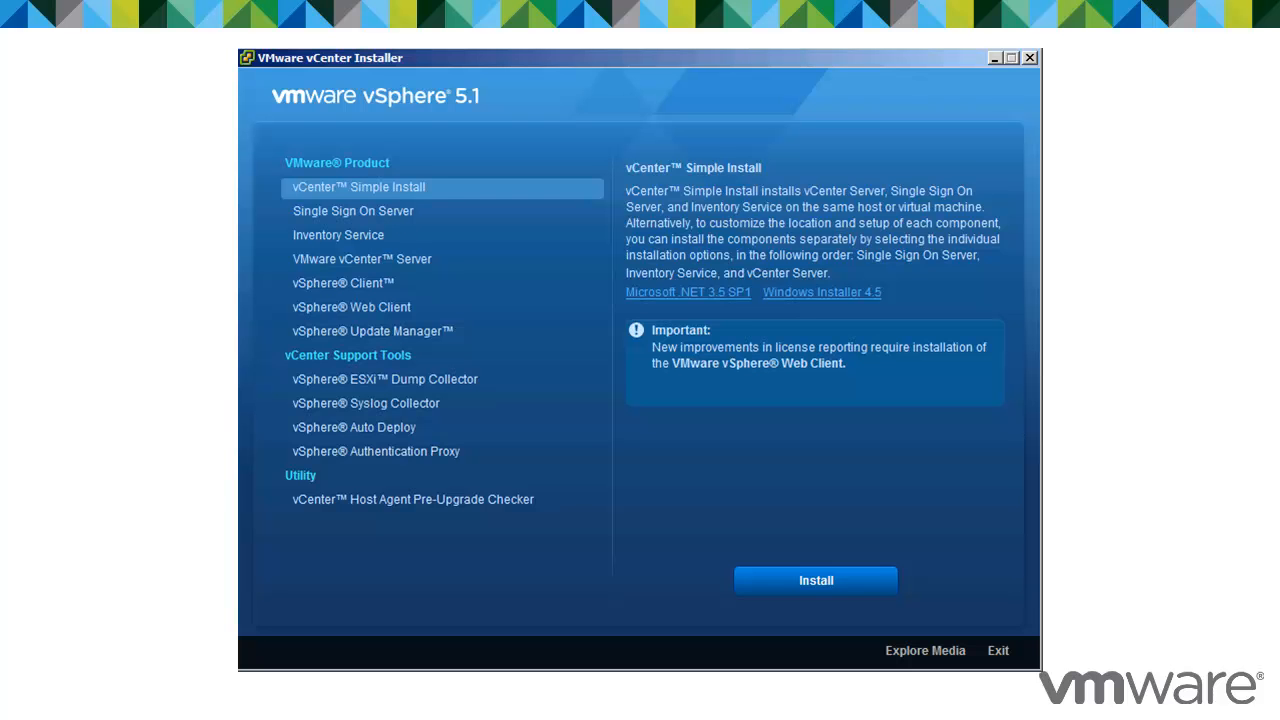
left_click(358, 187)
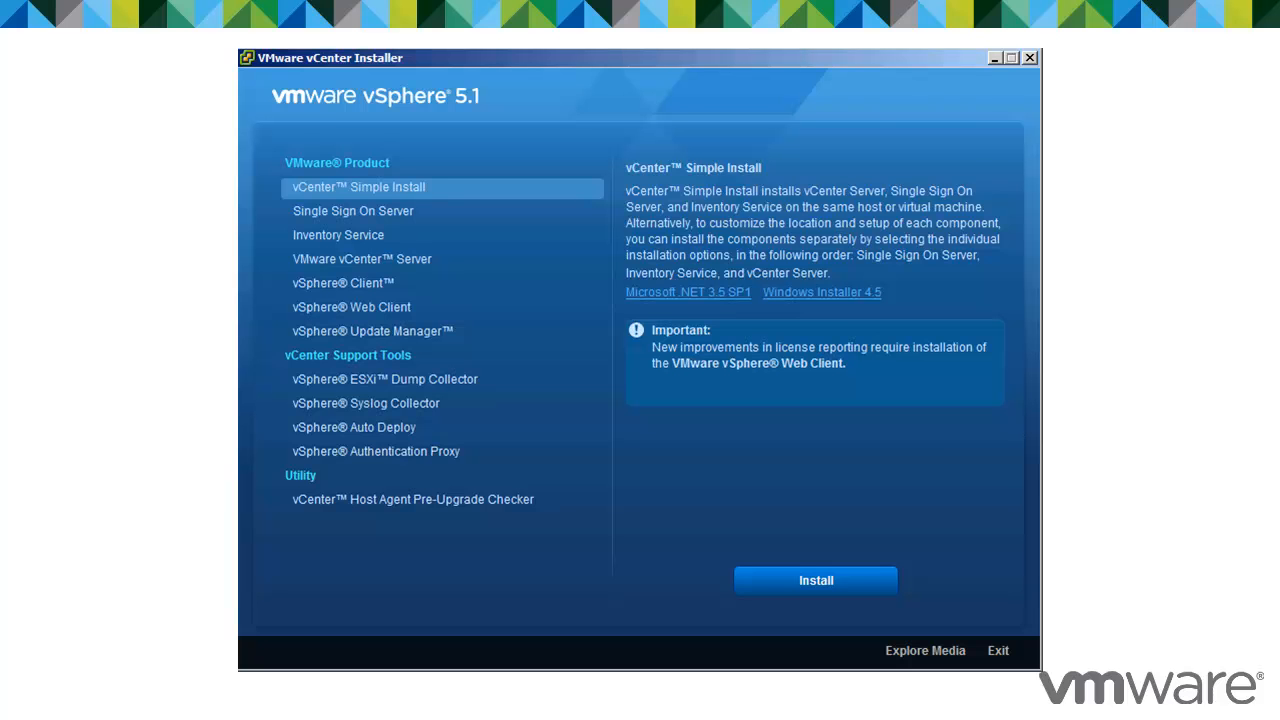
left_click(352, 210)
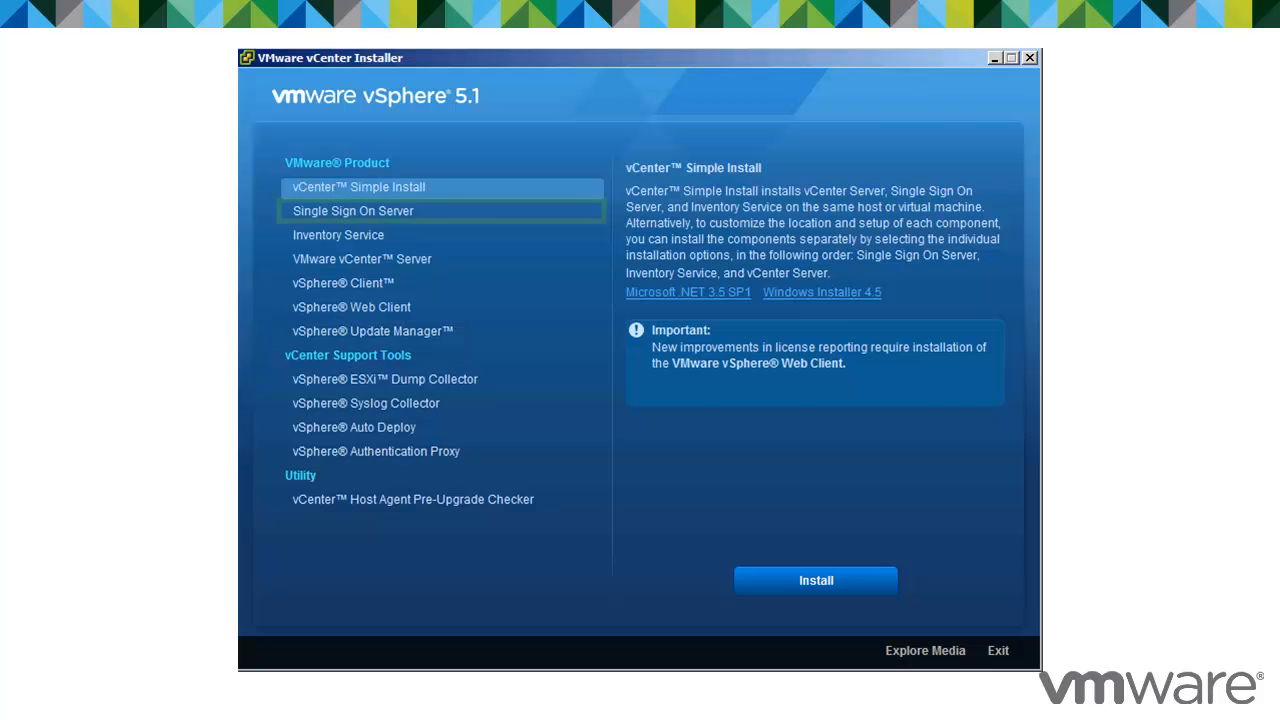
left_click(338, 234)
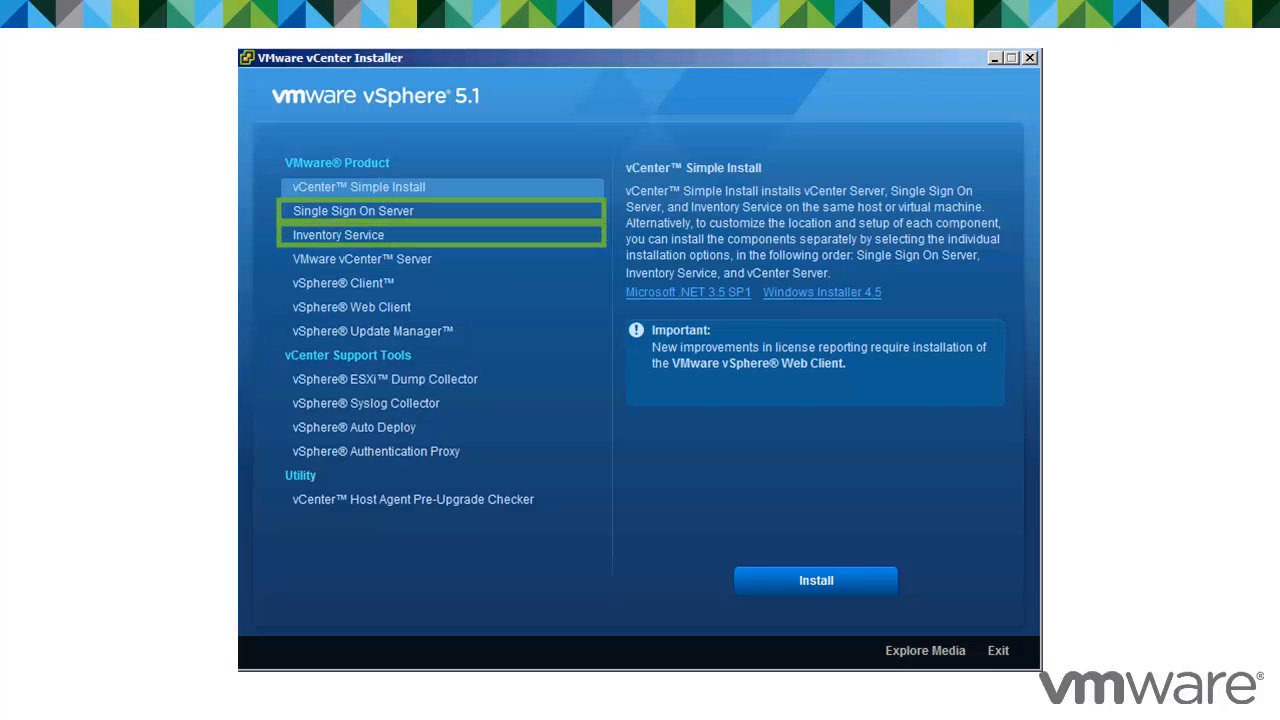
left_click(361, 258)
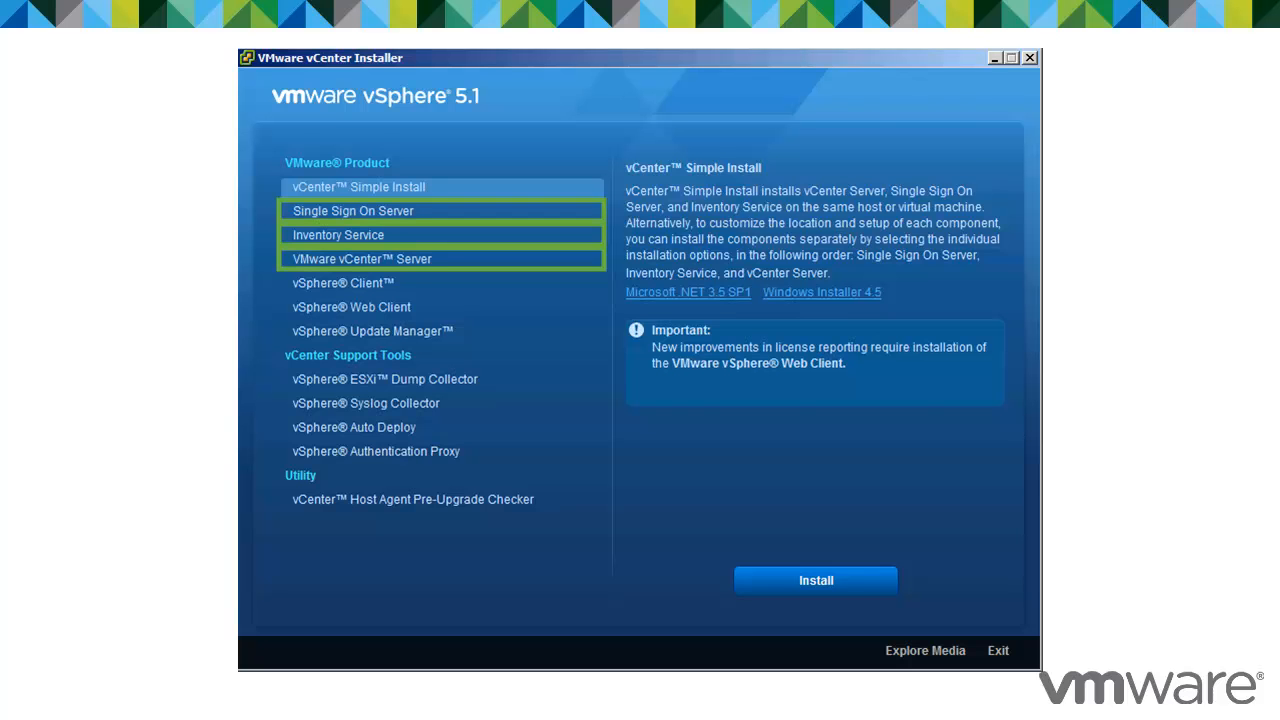
left_click(358, 187)
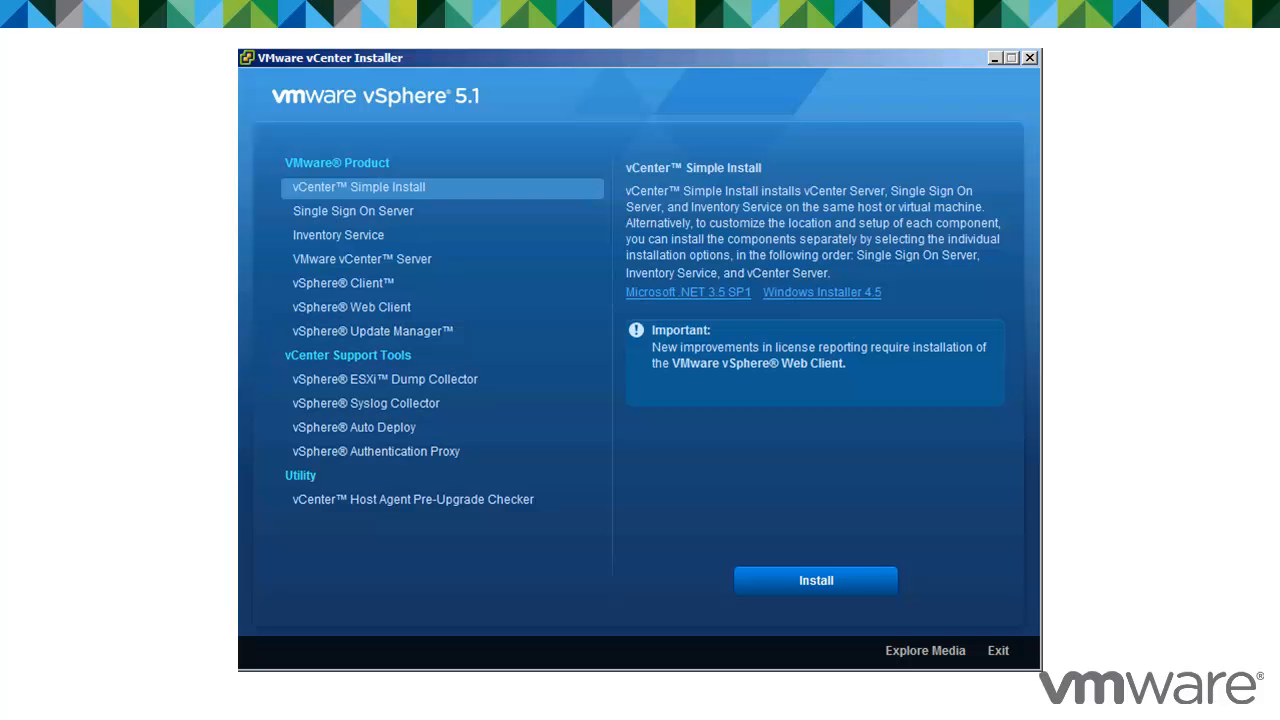